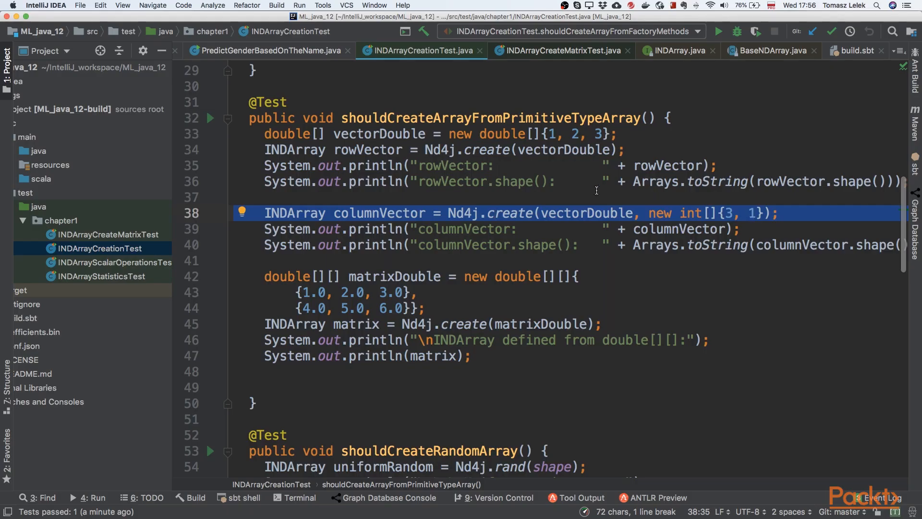
pyautogui.moveTo(450, 198)
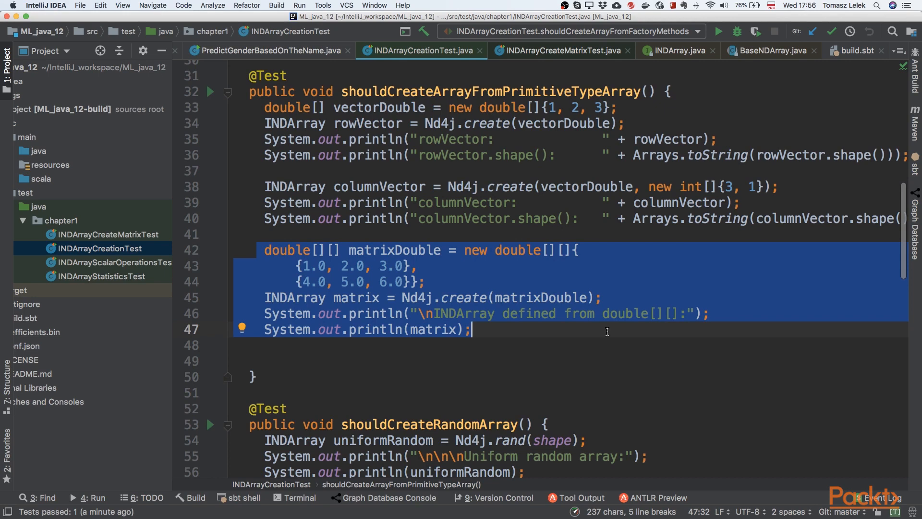
pyautogui.moveTo(481, 276)
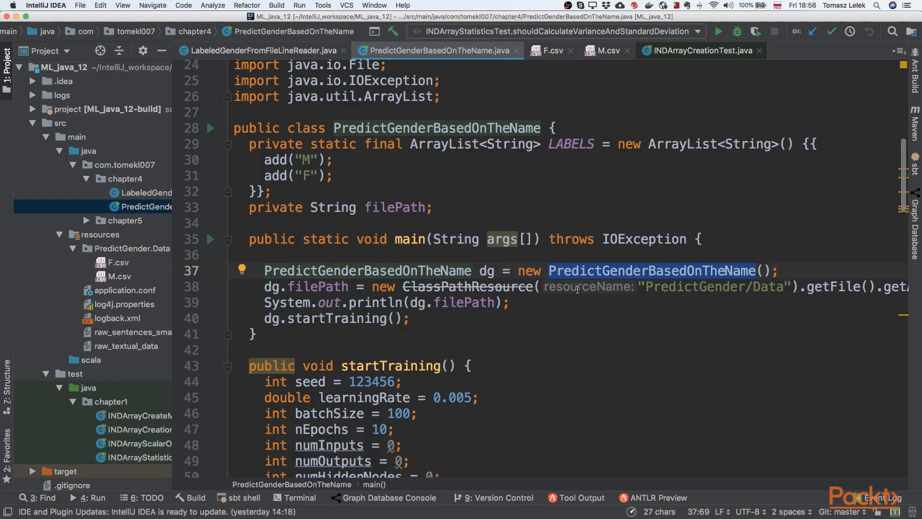
# Step: Scroll the PredictGenderBasedOnTheName class sideways to view the main and startTraining methods
pyautogui.hscroll(3)
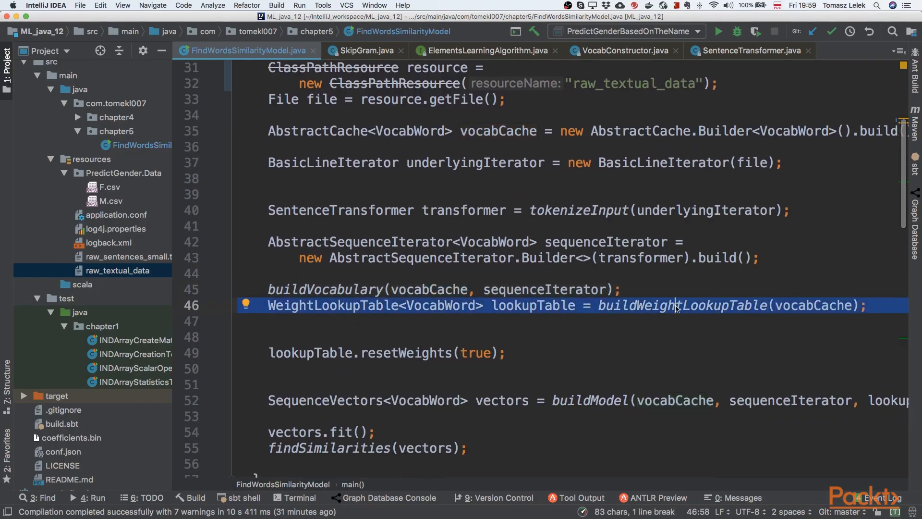
# Step: Highlight the buildModel line creating the SequenceVectors model in FindWordsSimilarityModel
pyautogui.click(588, 401)
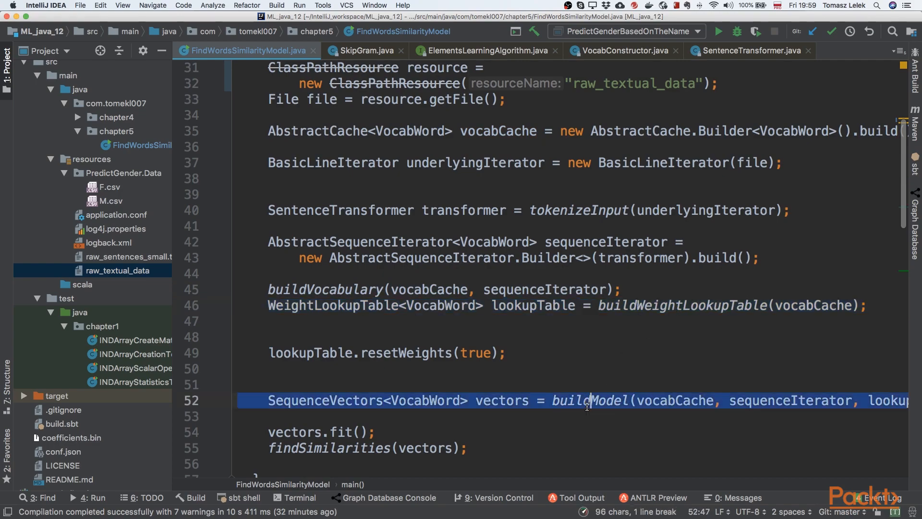